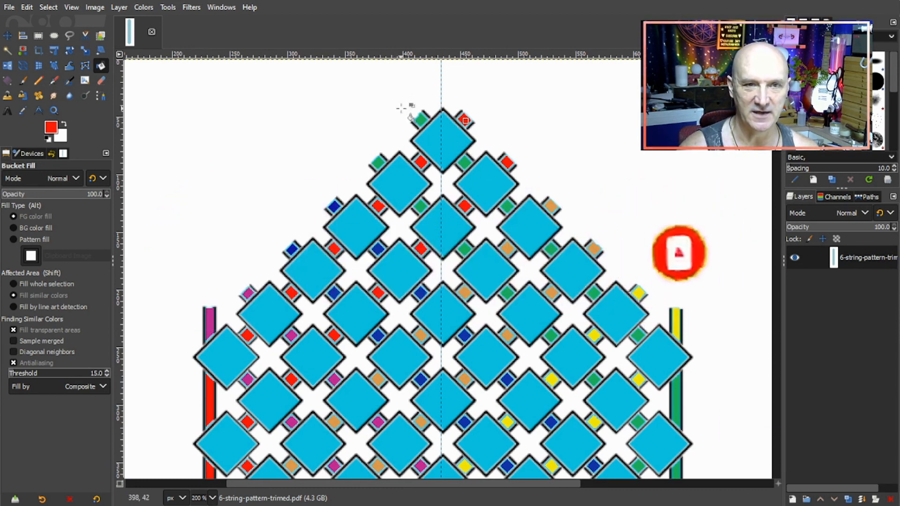
mouse_move(345, 221)
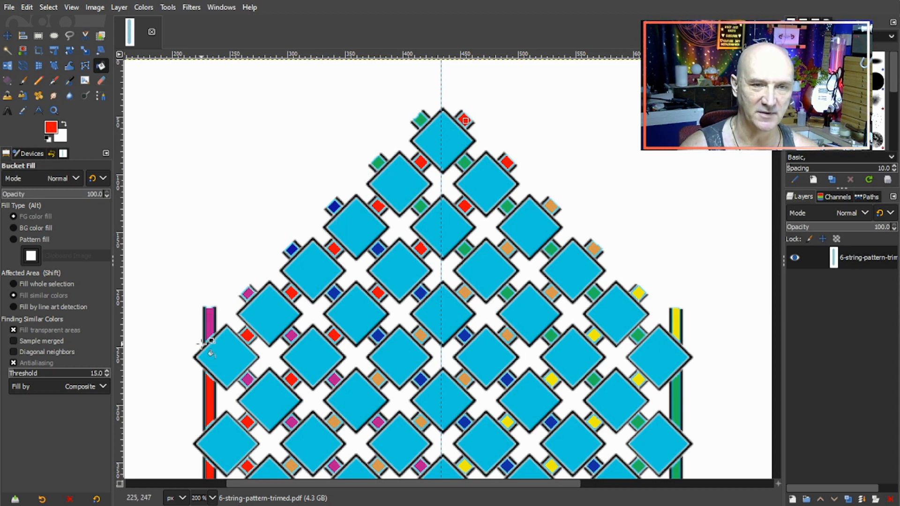
mouse_move(216, 333)
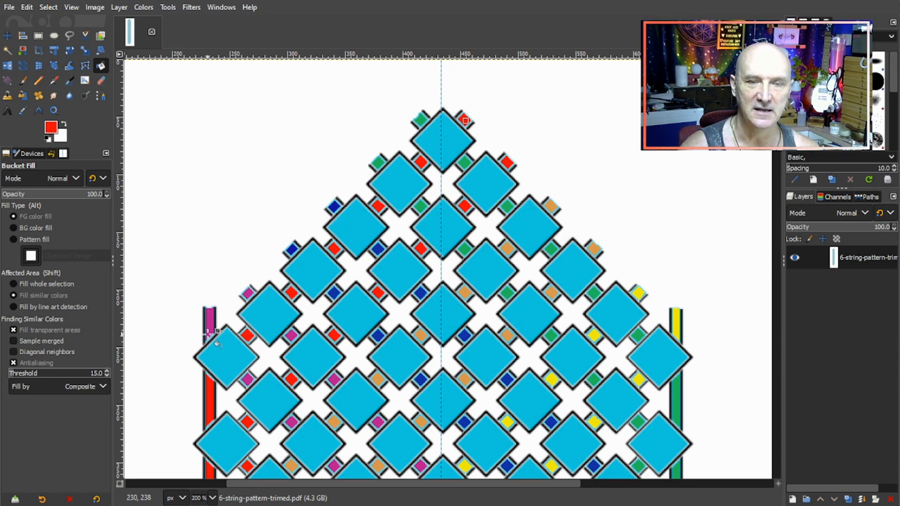
mouse_move(230, 319)
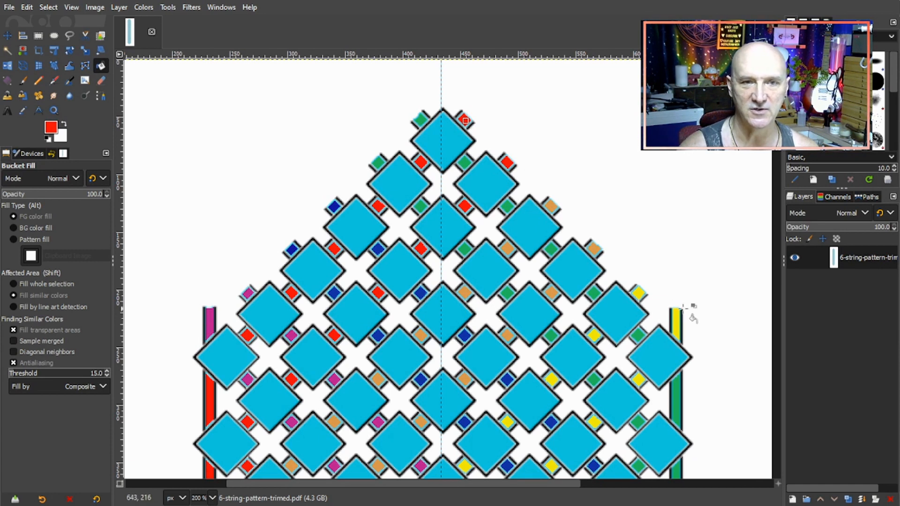
mouse_move(325, 327)
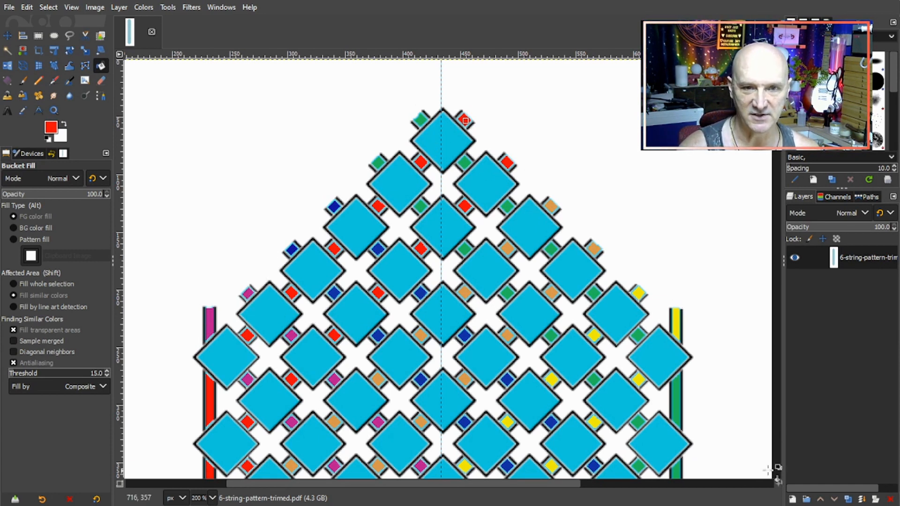
mouse_move(619, 307)
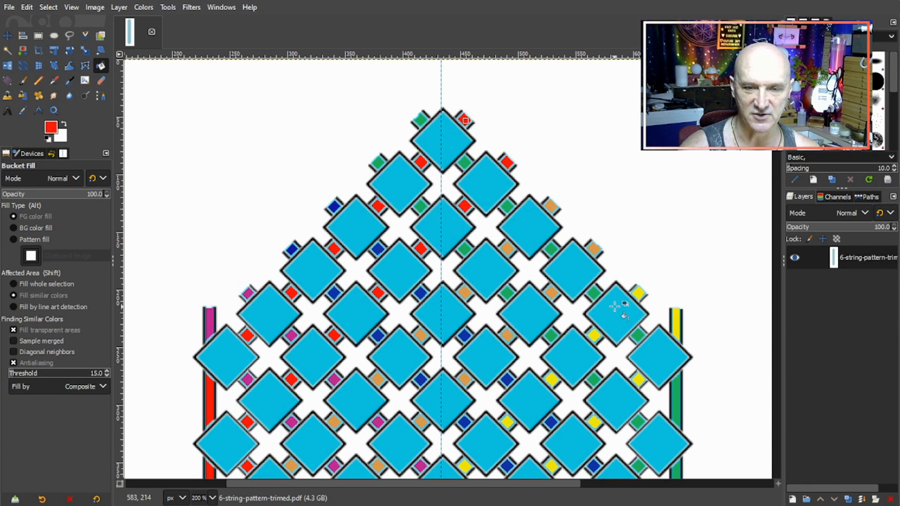
- Scroll the braid chart to reach the topmost cyan diamonds for red filling
scroll(down, 3)
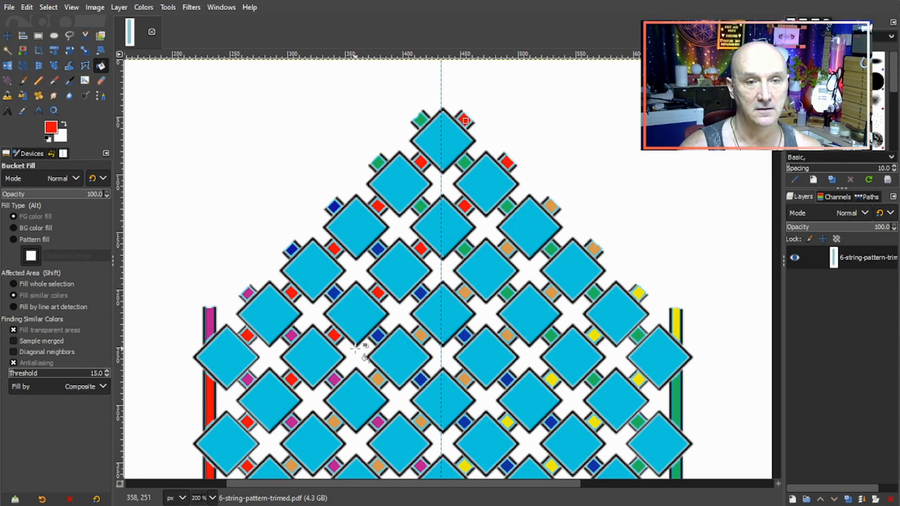
mouse_move(399, 342)
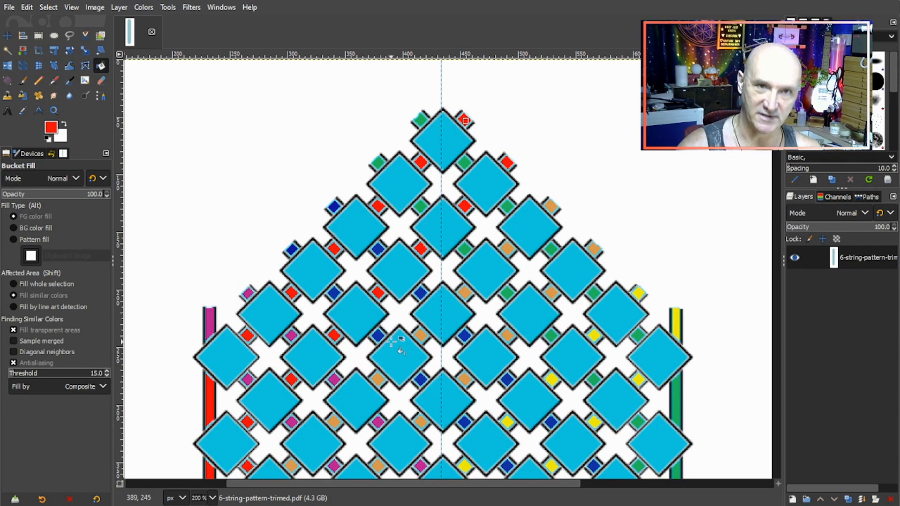
mouse_move(445, 320)
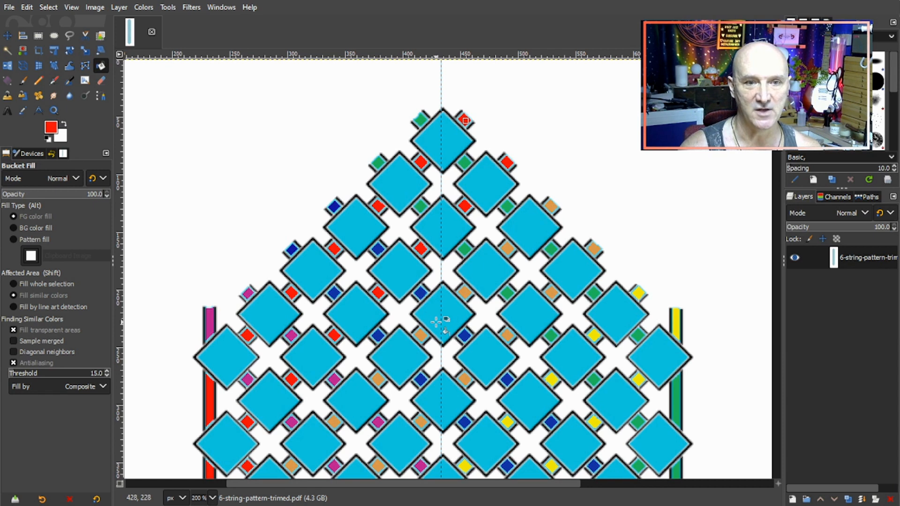
mouse_move(448, 141)
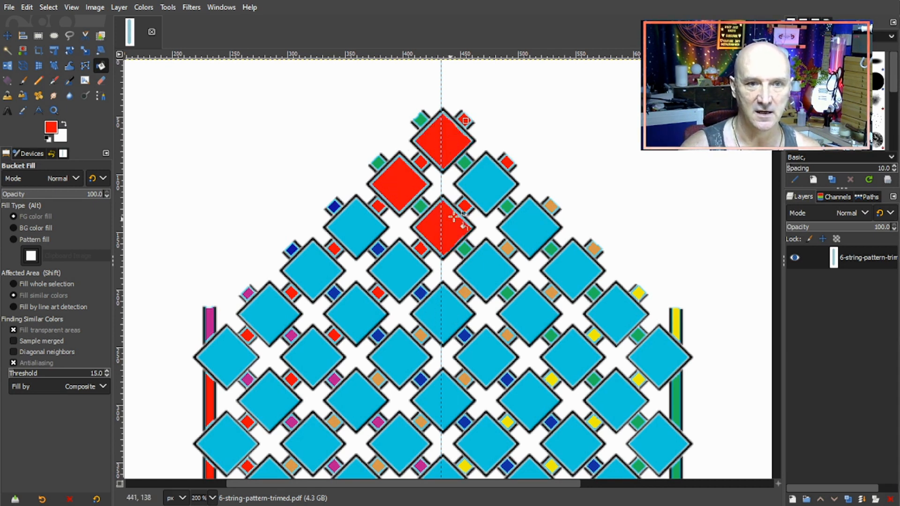
- Finish the last red top diamond, then fill green, orange and blue diamond bands
click(488, 184)
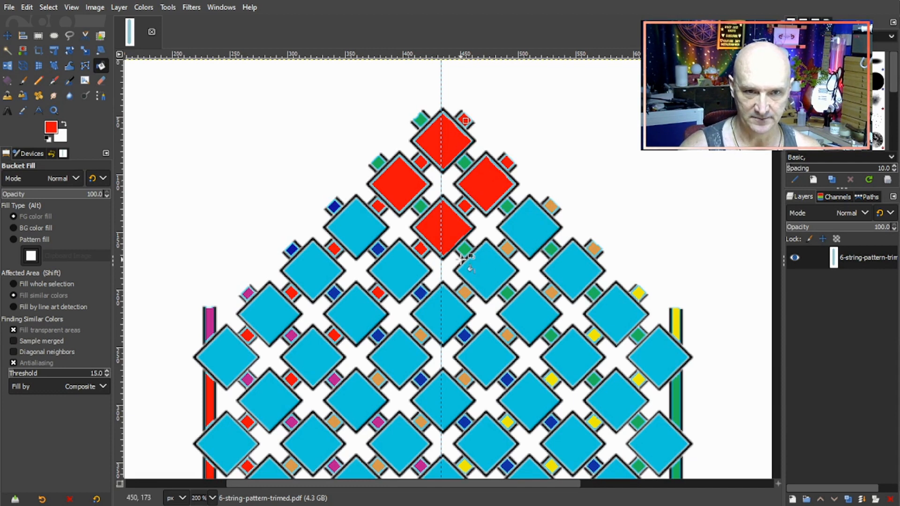
click(485, 270)
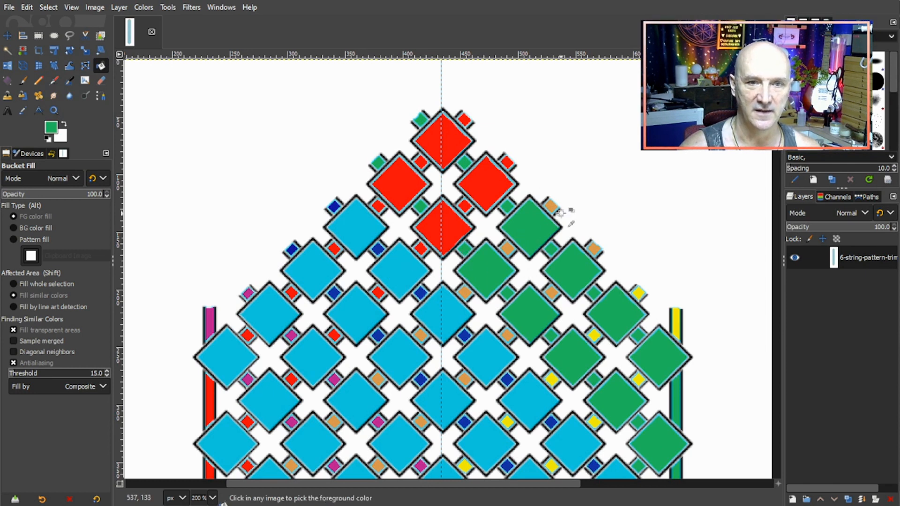
click(441, 312)
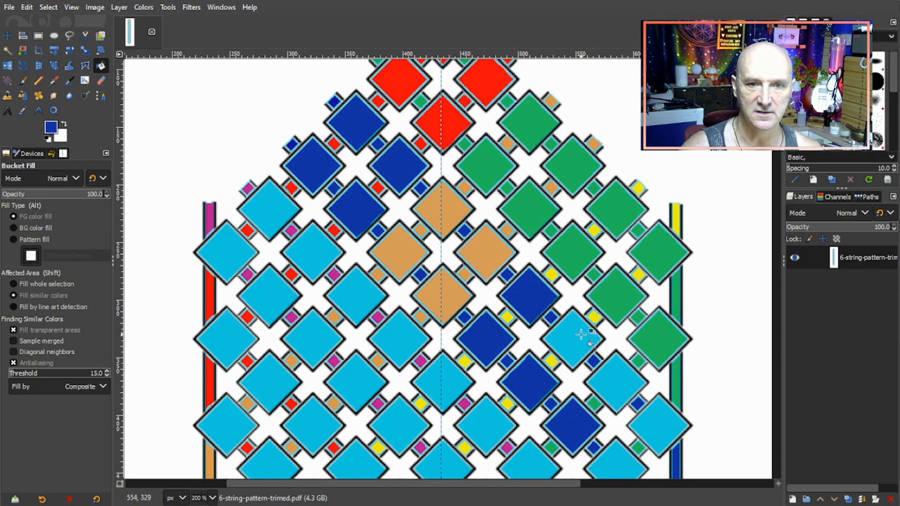
click(592, 336)
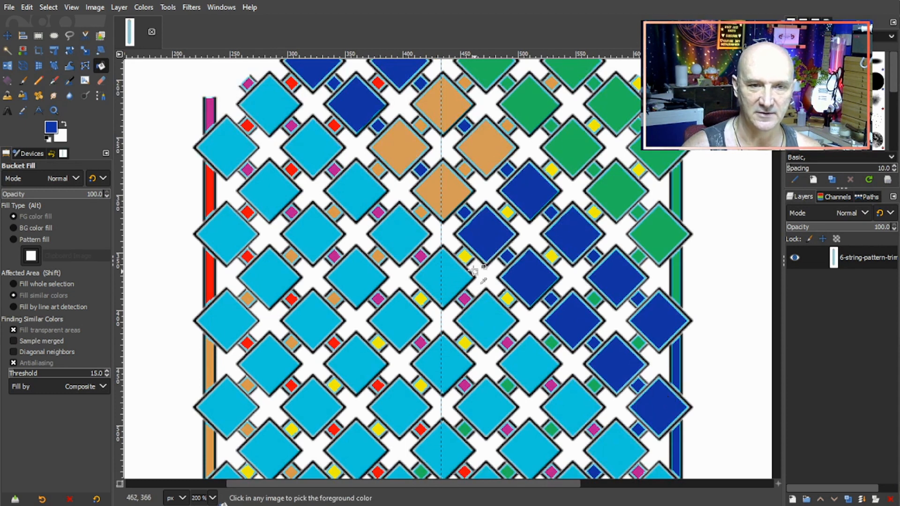
- Fill centre diamonds yellow and upper-left diamonds purple
click(442, 280)
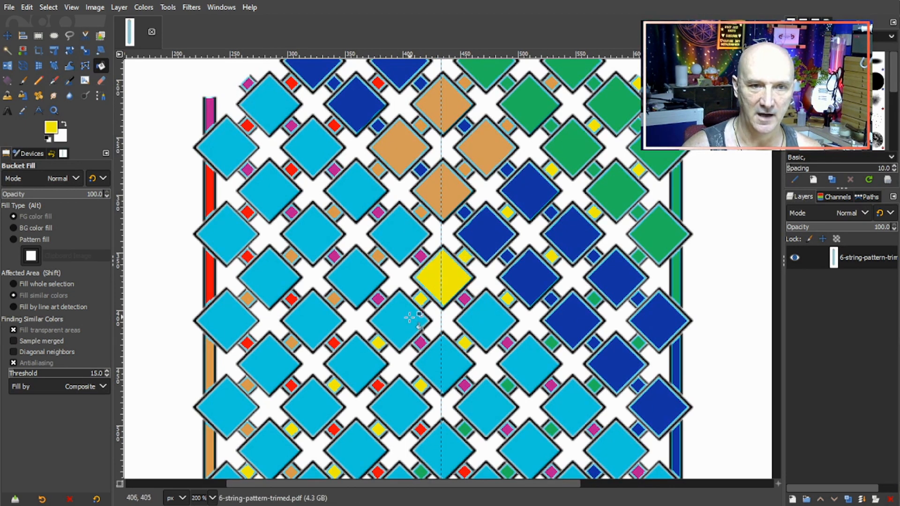
click(396, 319)
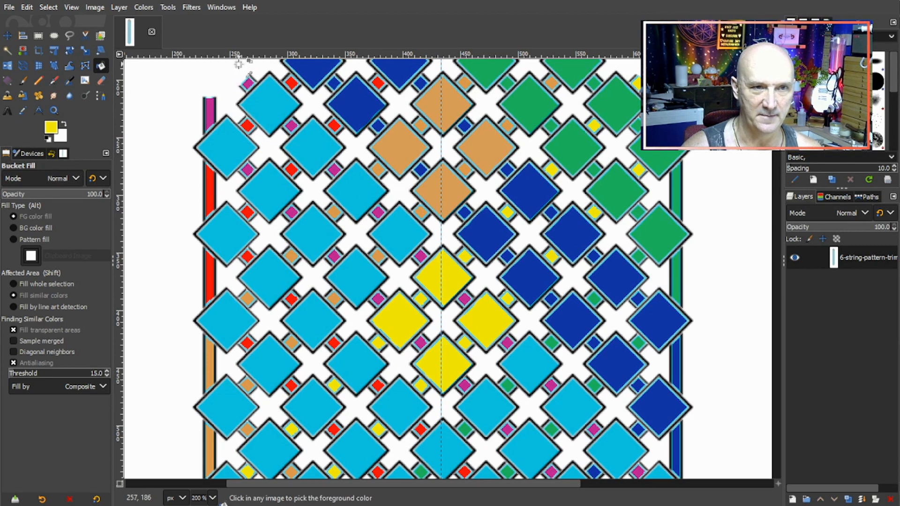
click(270, 104)
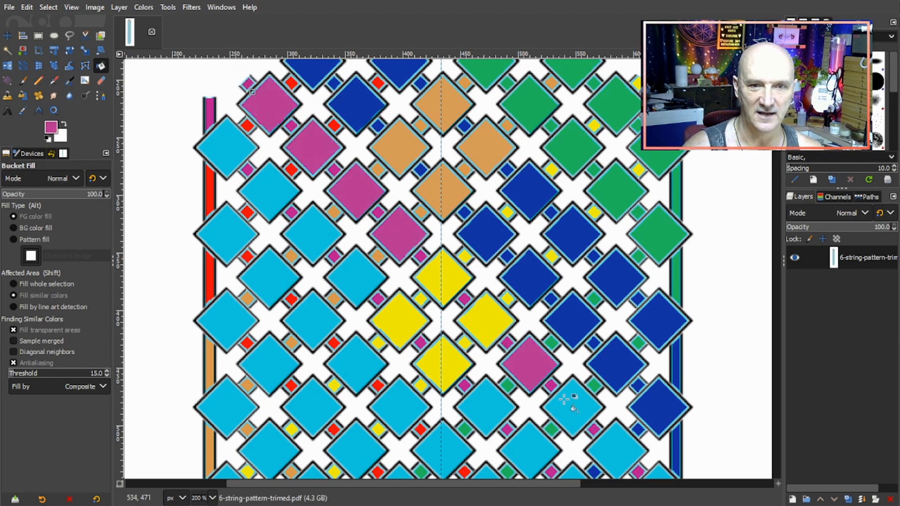
click(224, 147)
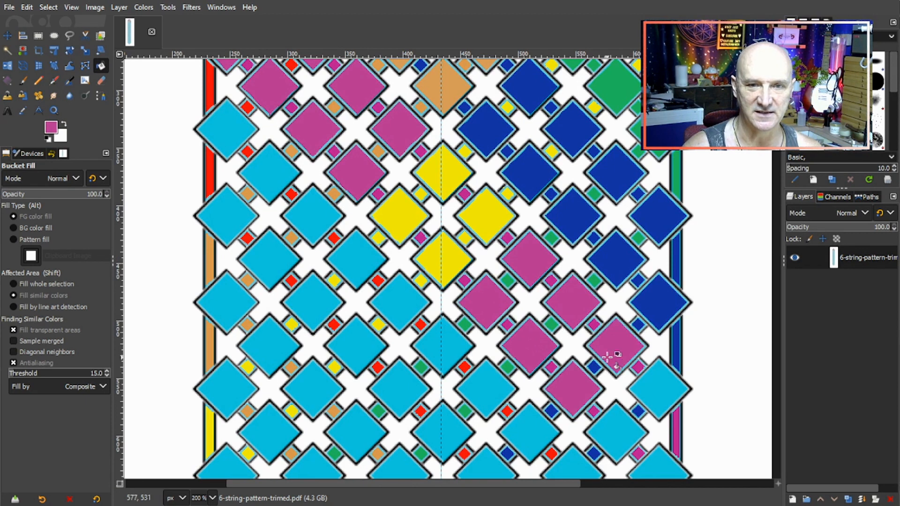
scroll(down, 3)
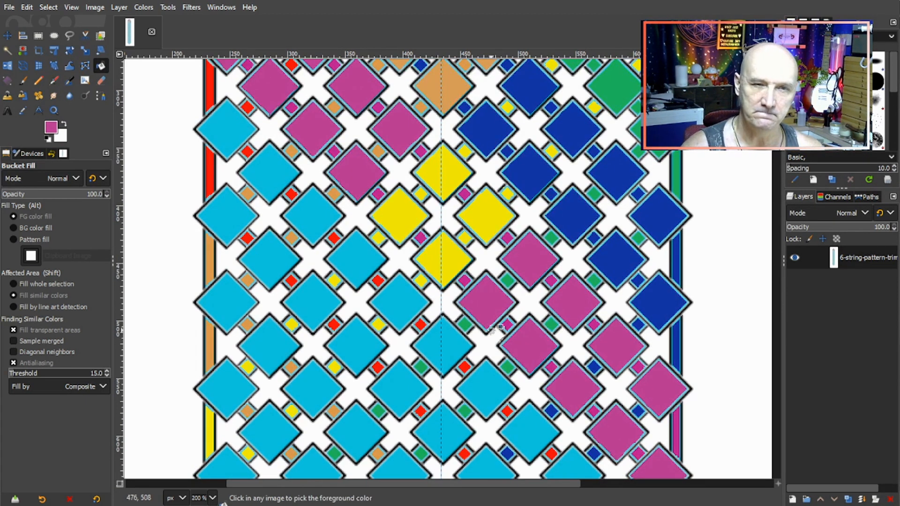
- Fill two lower green diamonds and start a red band from the left edge
click(441, 342)
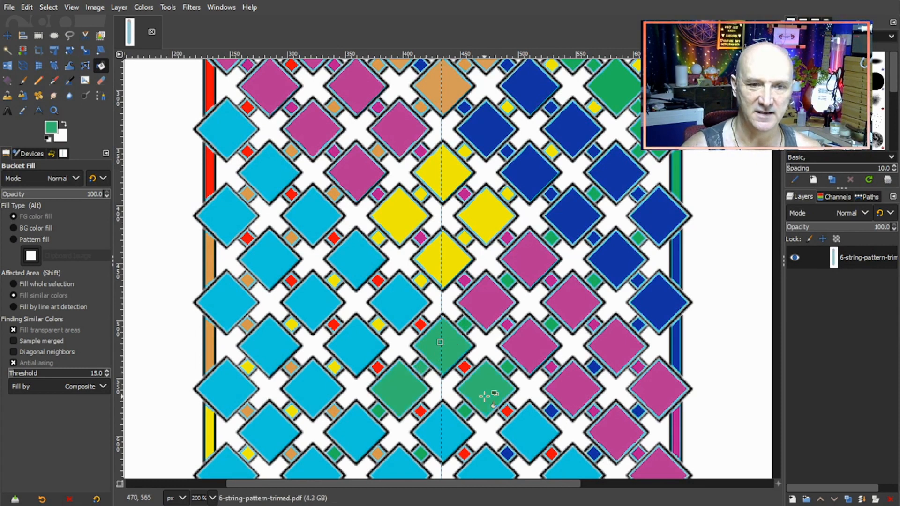
click(442, 436)
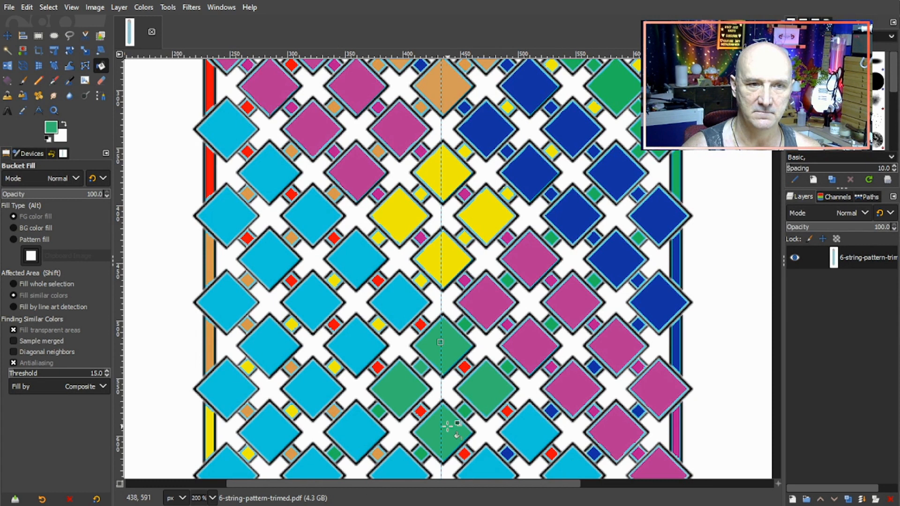
click(227, 126)
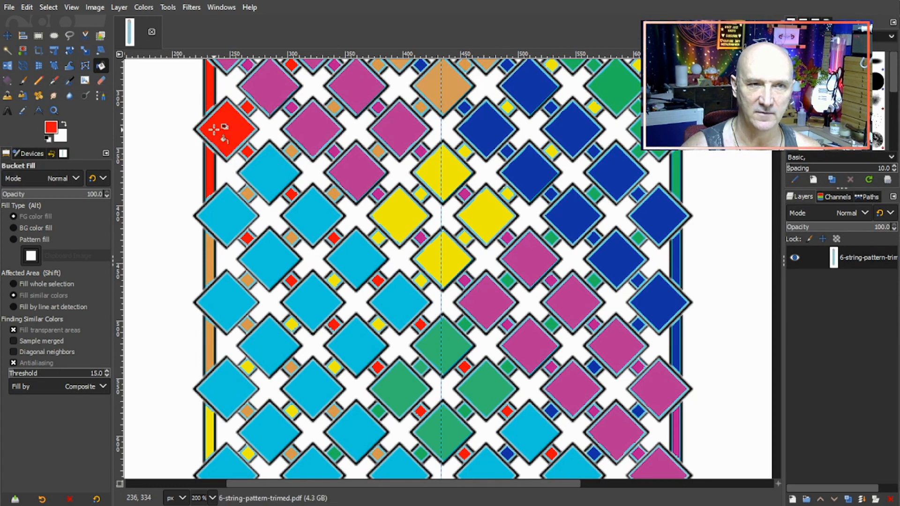
click(356, 261)
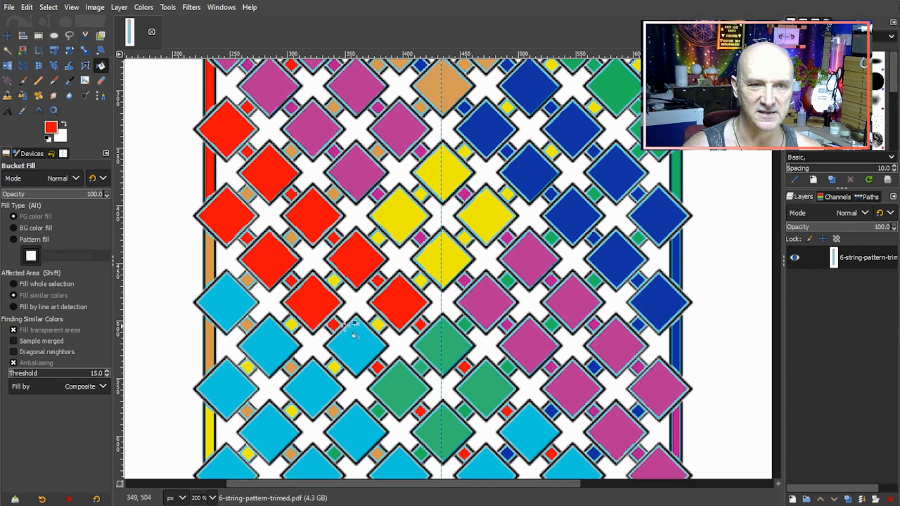
scroll(down, 3)
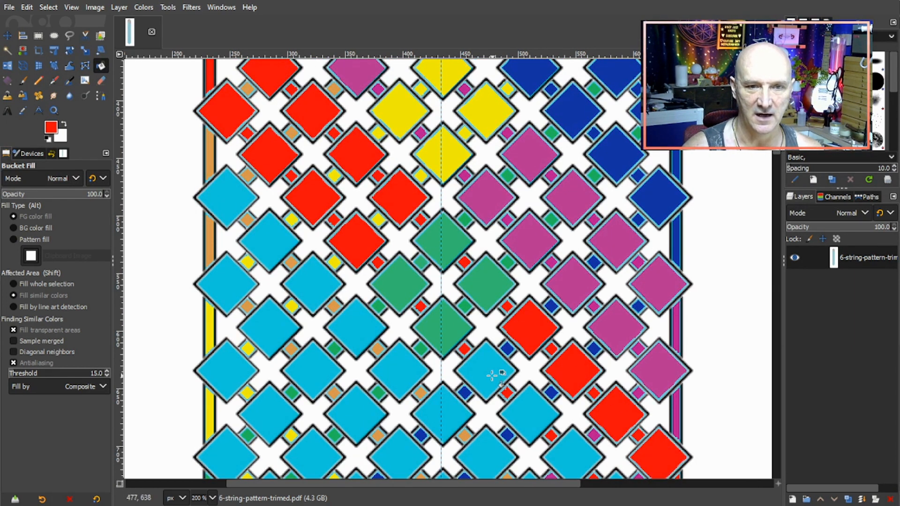
scroll(down, 3)
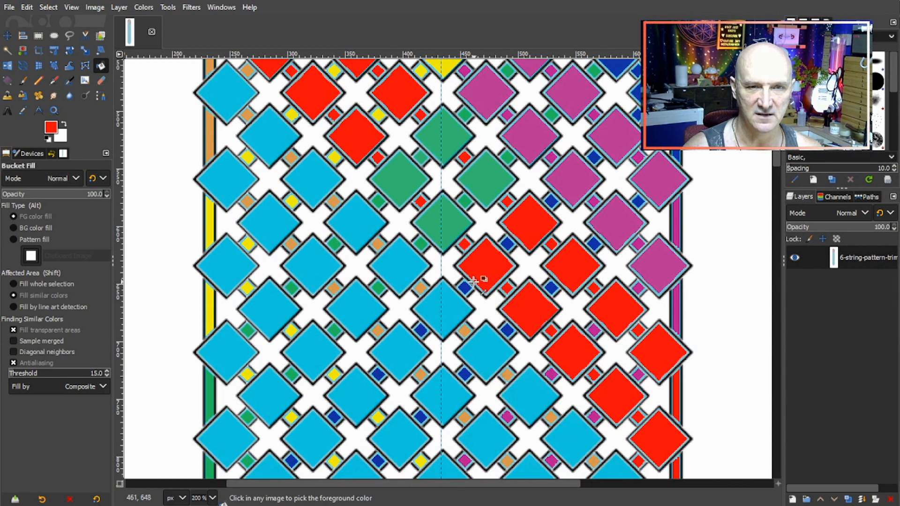
- Extend the red band and fill cyan diamonds orange on the left and right
click(443, 310)
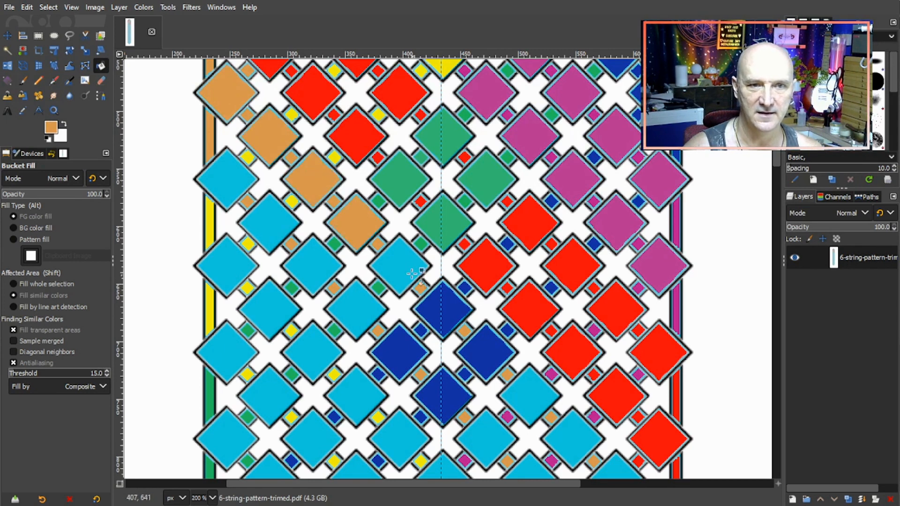
click(293, 233)
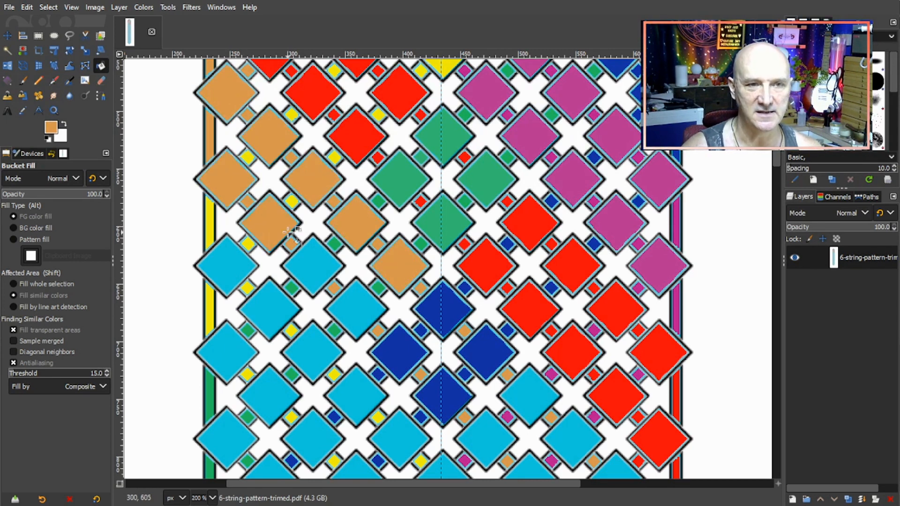
scroll(down, 3)
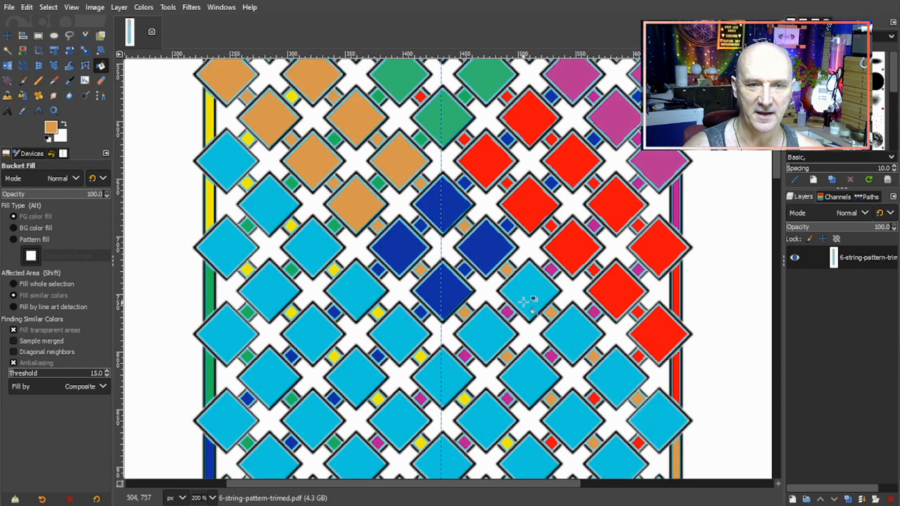
click(531, 287)
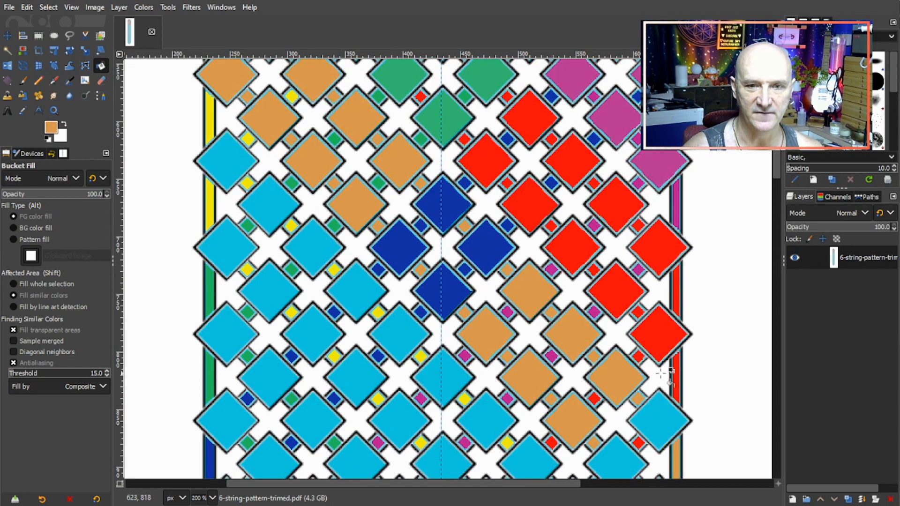
scroll(down, 3)
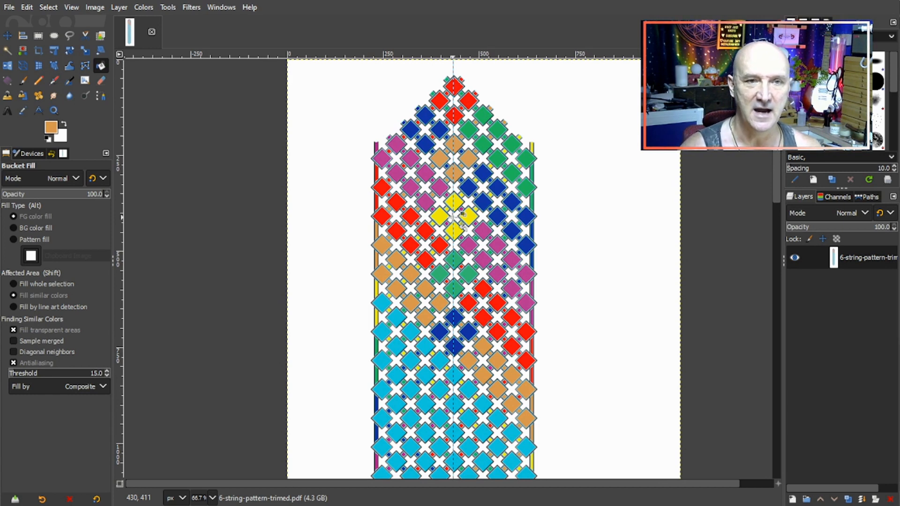
mouse_move(476, 217)
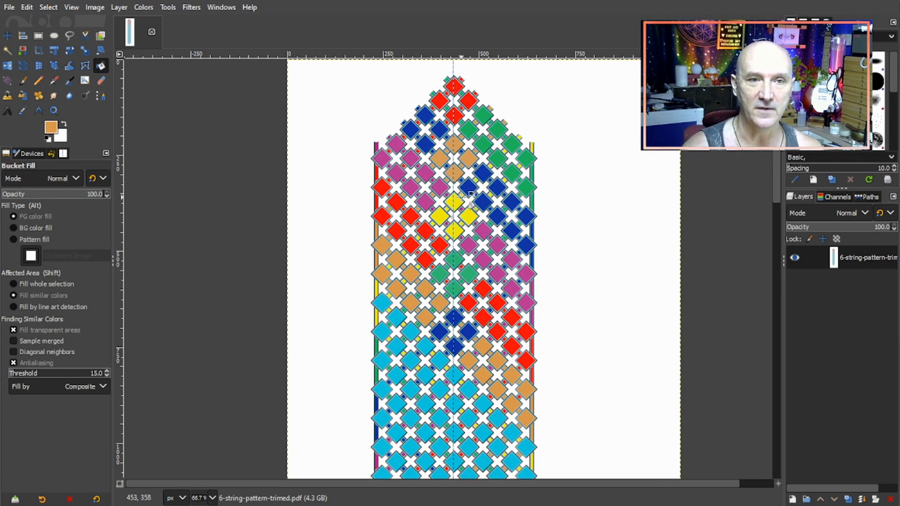
mouse_move(488, 118)
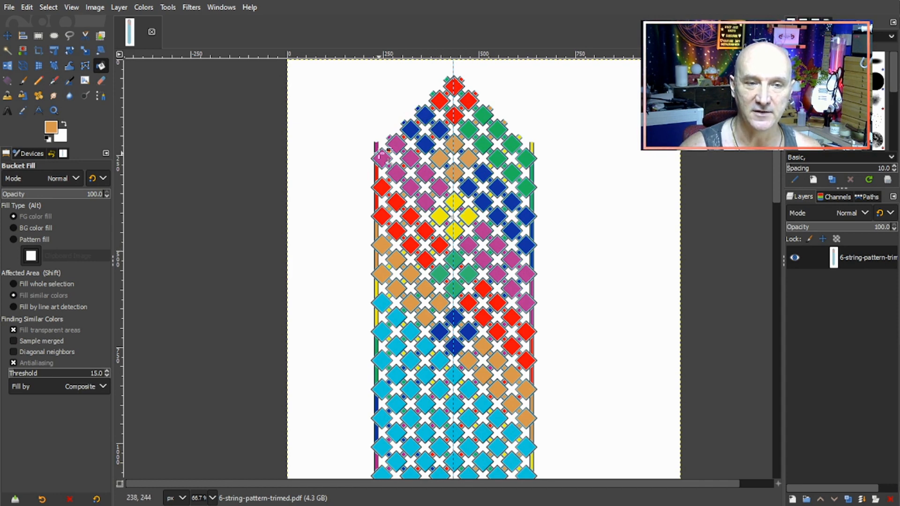
mouse_move(426, 231)
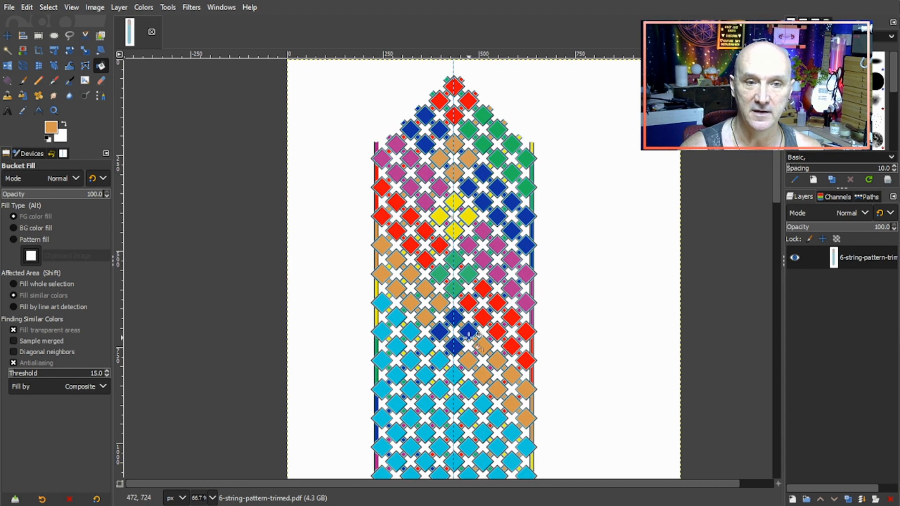
mouse_move(453, 290)
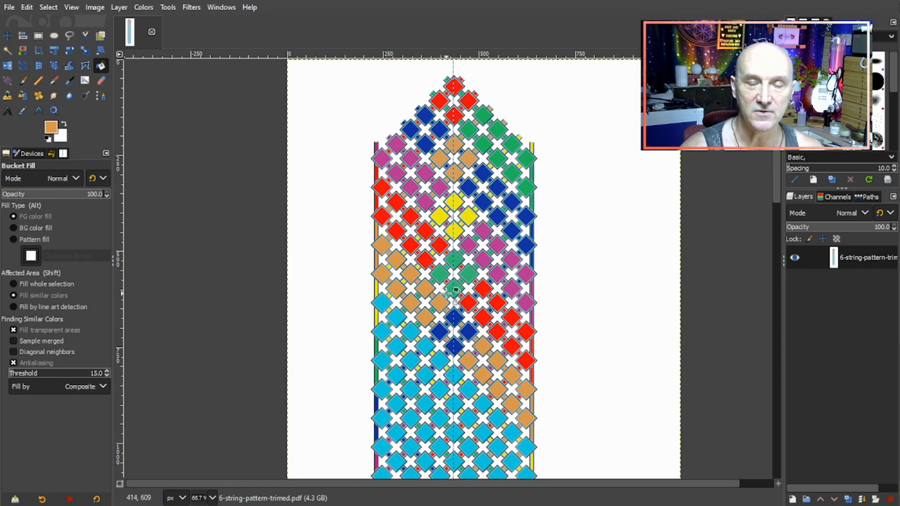
mouse_move(485, 100)
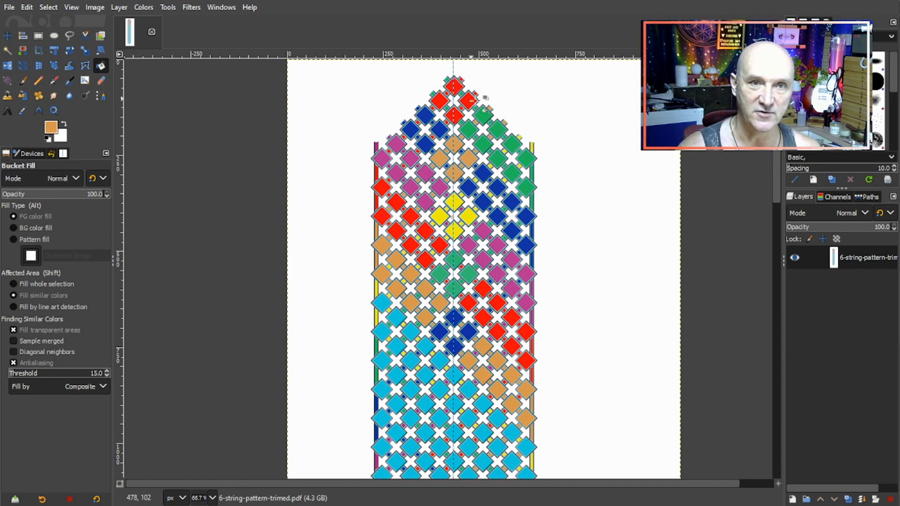
mouse_move(497, 129)
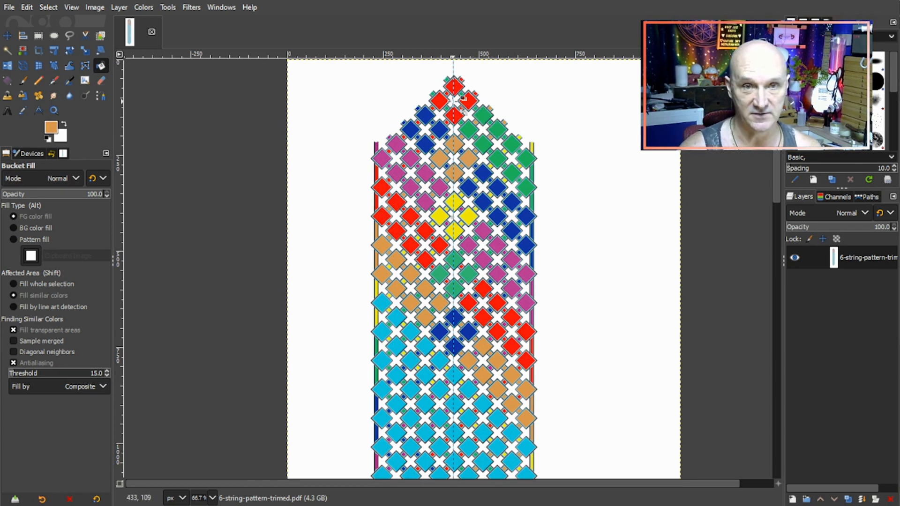
mouse_move(464, 247)
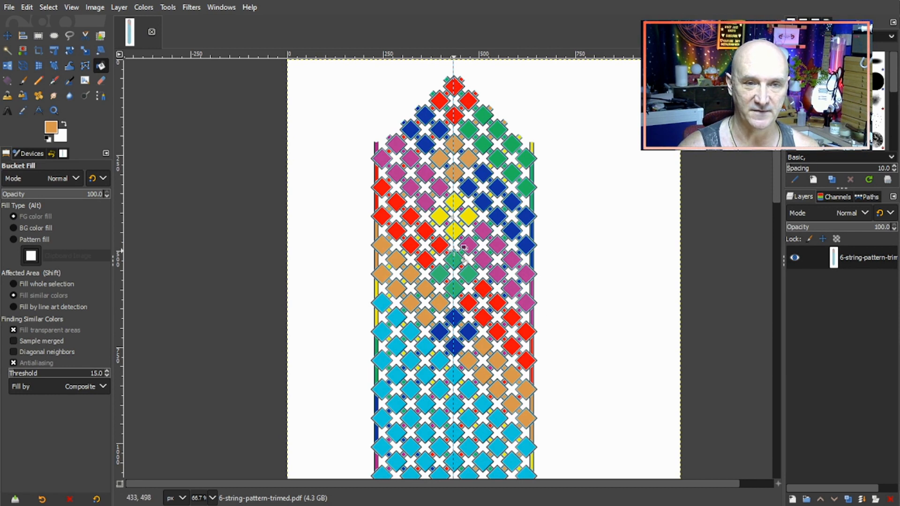
mouse_move(482, 230)
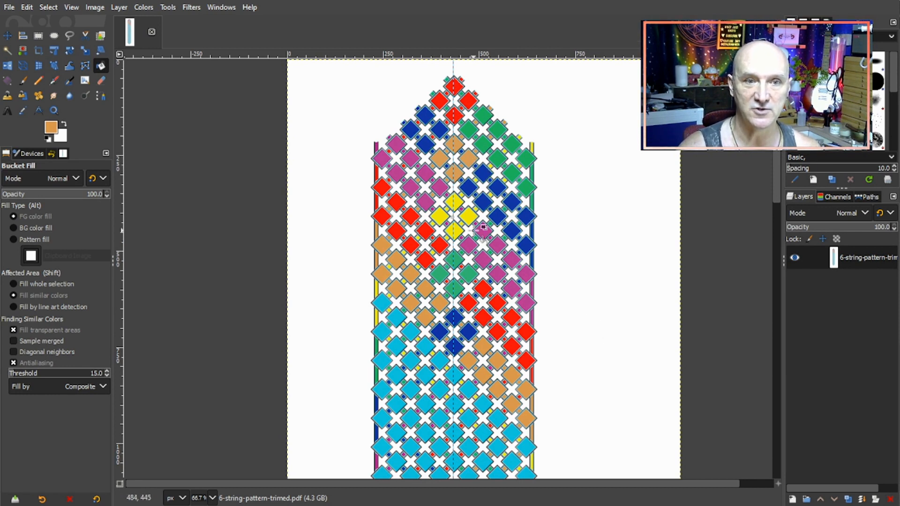
mouse_move(522, 258)
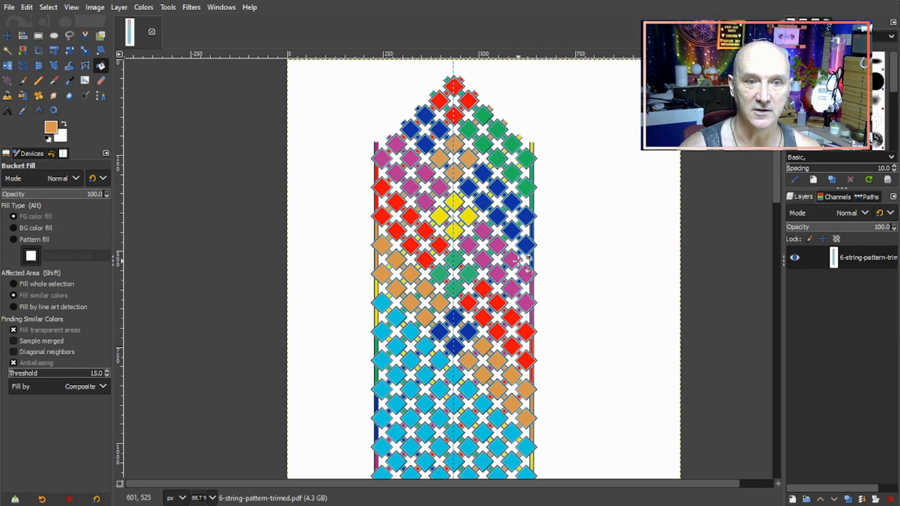
mouse_move(511, 257)
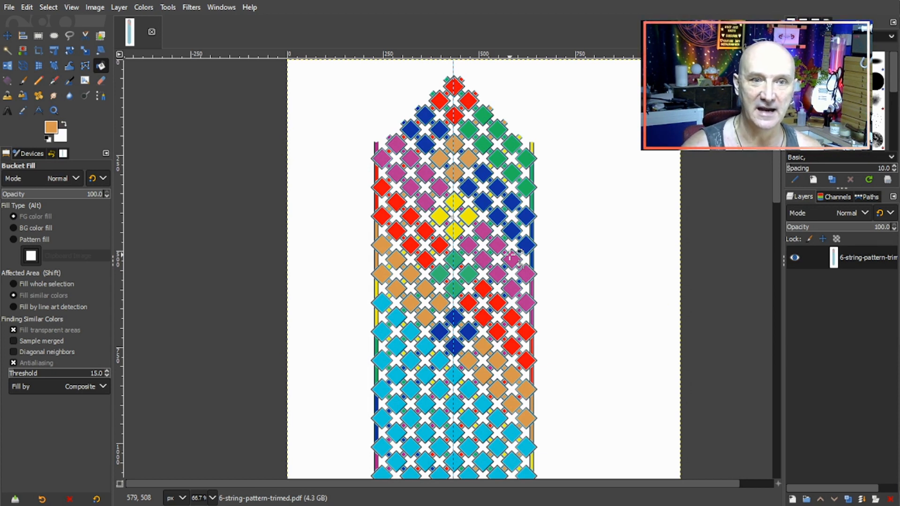
mouse_move(417, 390)
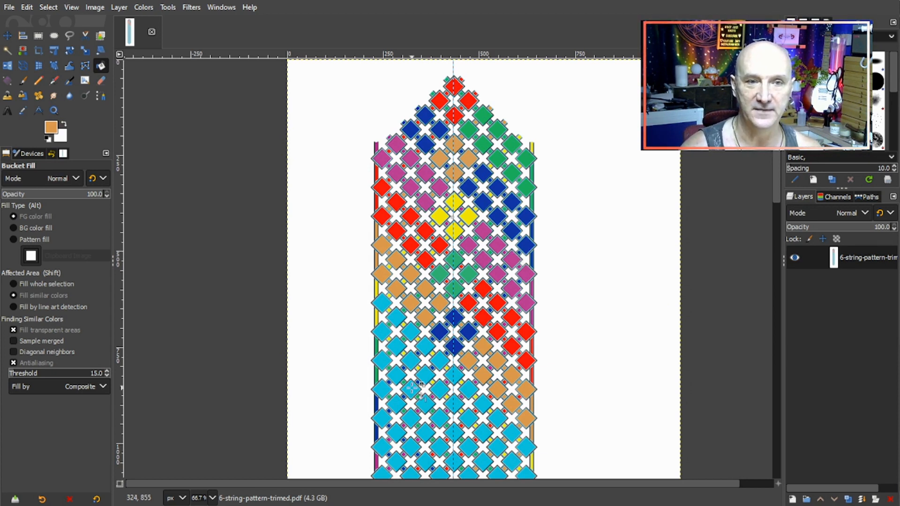
- Scroll down to review the lower, still-cyan rows of the chart
scroll(down, 3)
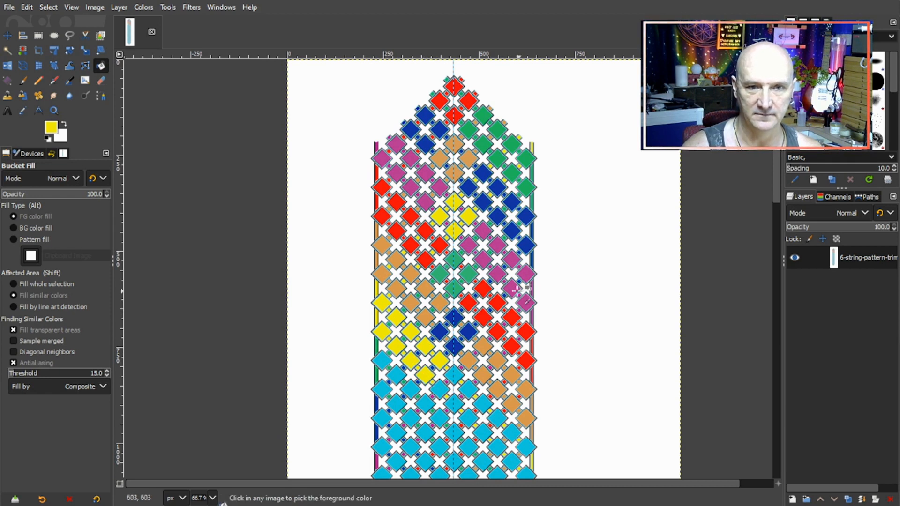
- Fill left and right diamonds yellow, then sample green and fill diamonds on both sides
click(468, 391)
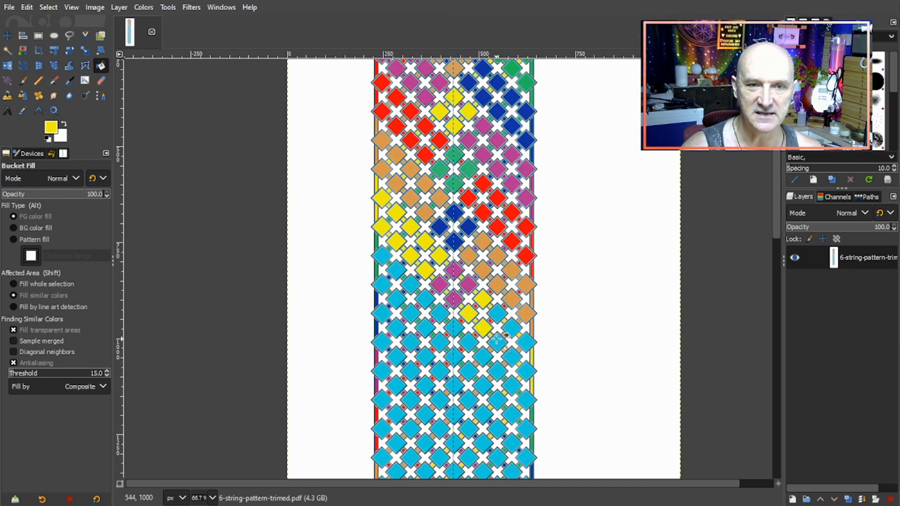
click(506, 342)
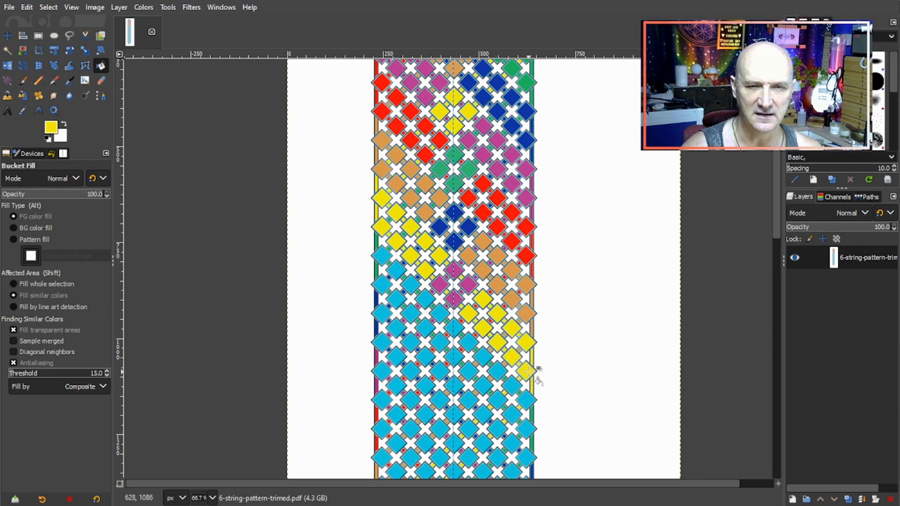
mouse_move(525, 373)
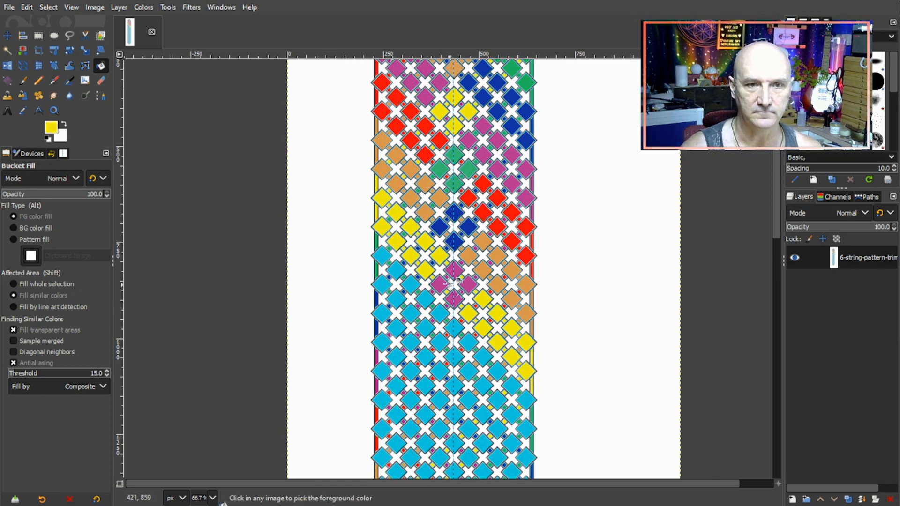
click(381, 261)
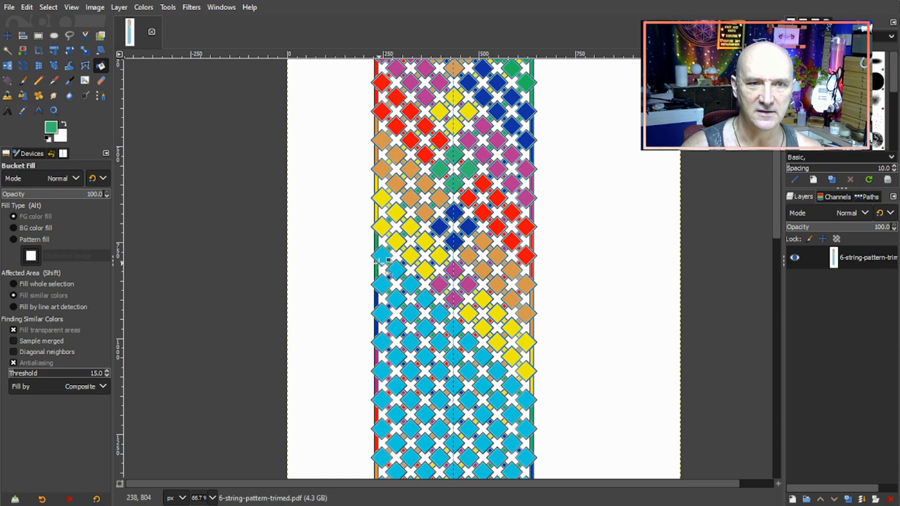
click(382, 262)
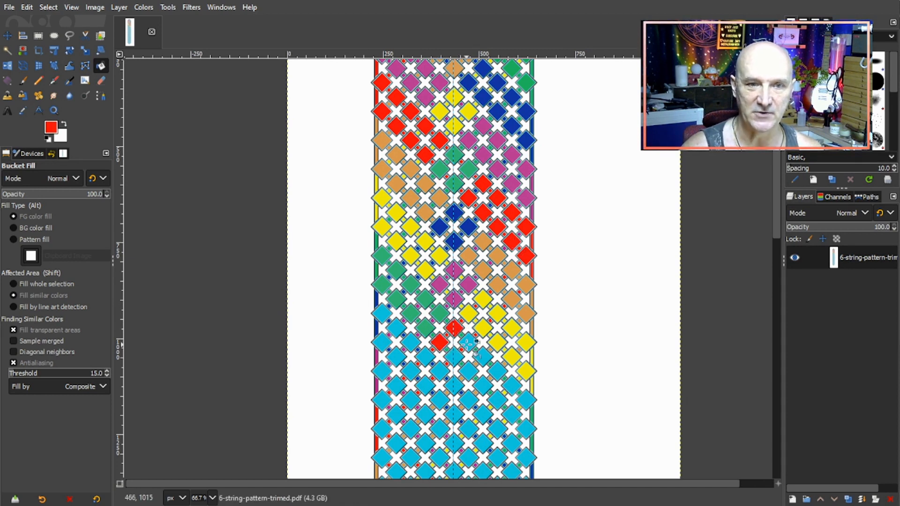
click(453, 353)
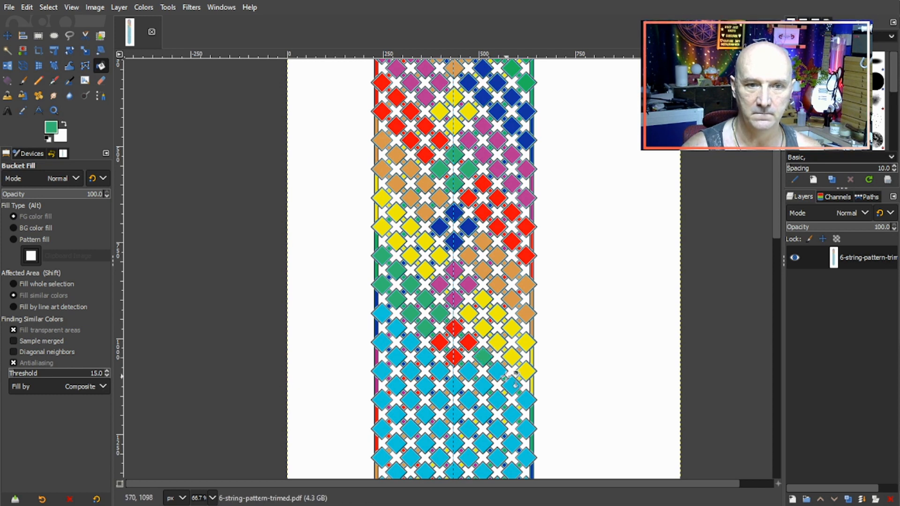
click(499, 379)
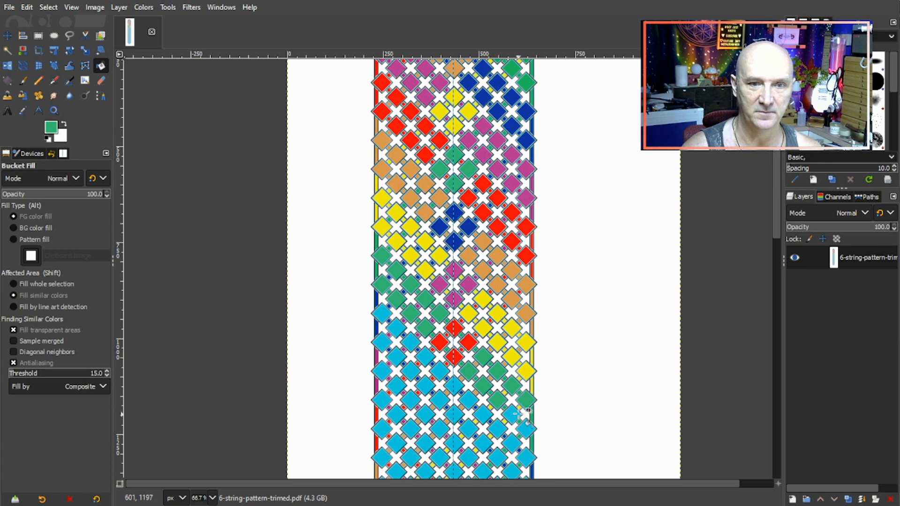
scroll(down, 3)
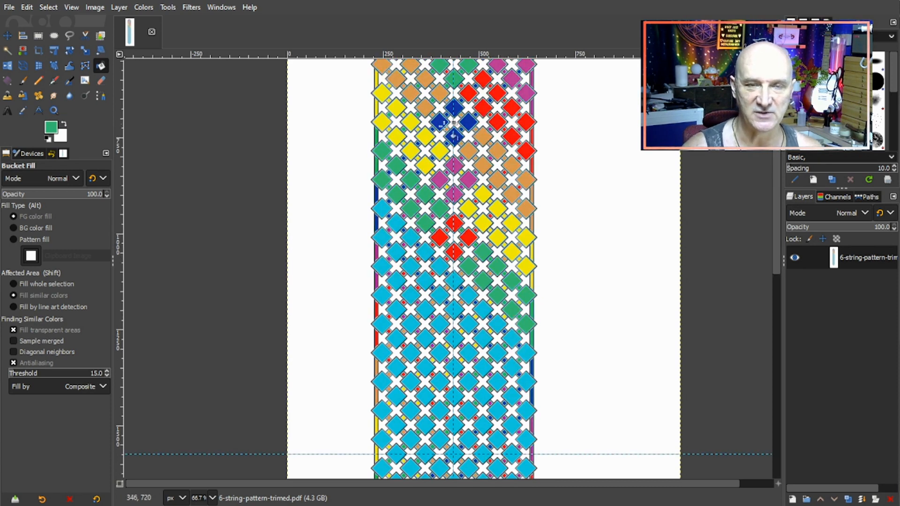